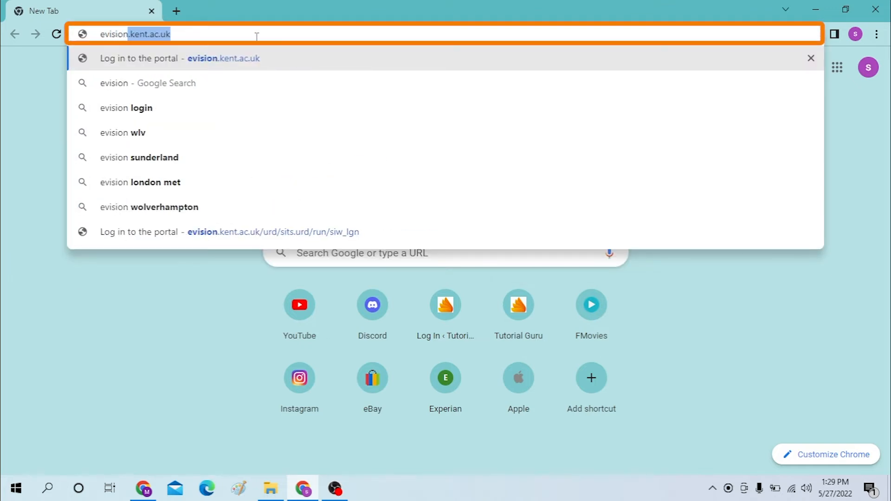
Step: Go to evision.kent.ac.uk from the address bar
type("evision.j")
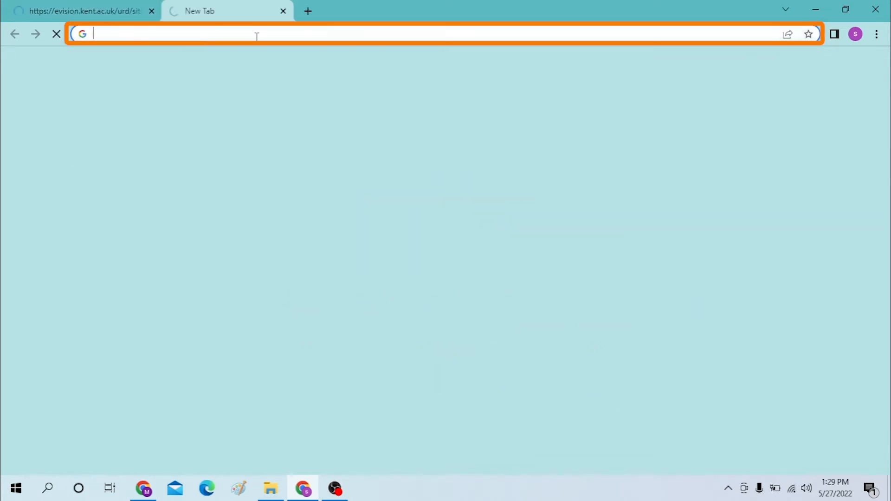
Step: Search Google for 'kentvision login' in the new tab
type("kentvision login")
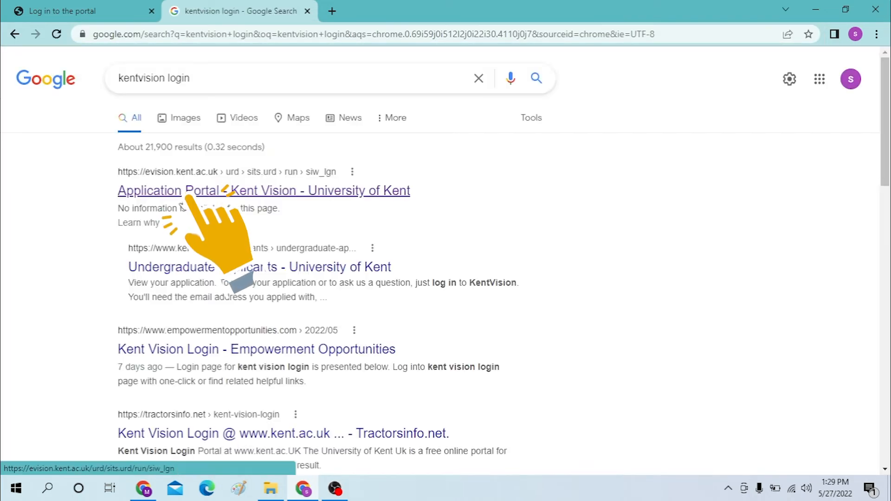
mouse_move(221, 178)
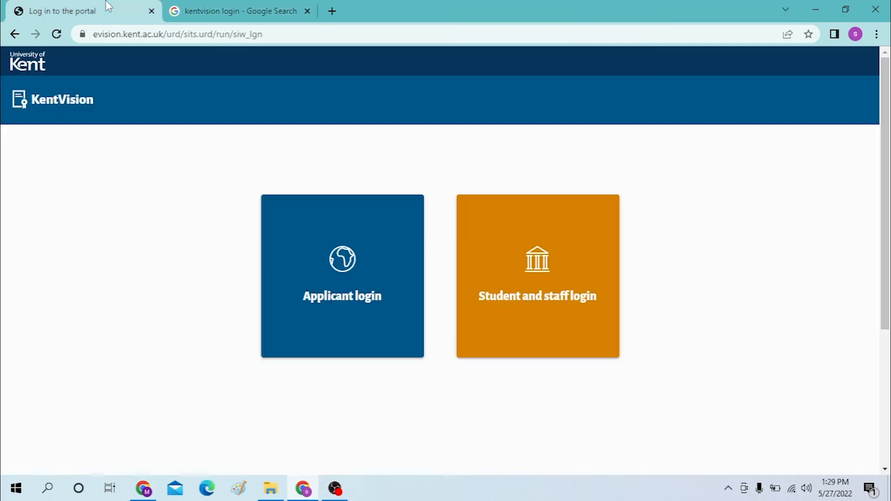
Step: Close the search tab and expand the Applicant login form on the KentVision portal
left_click(308, 11)
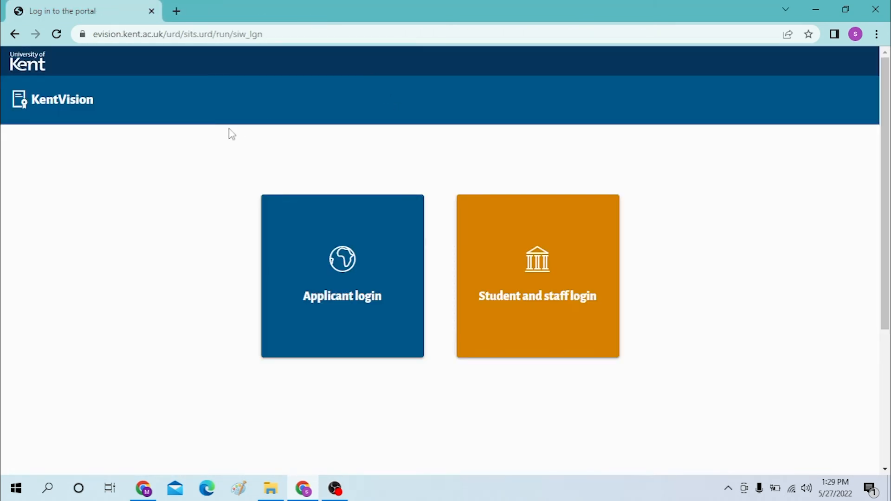
mouse_move(318, 257)
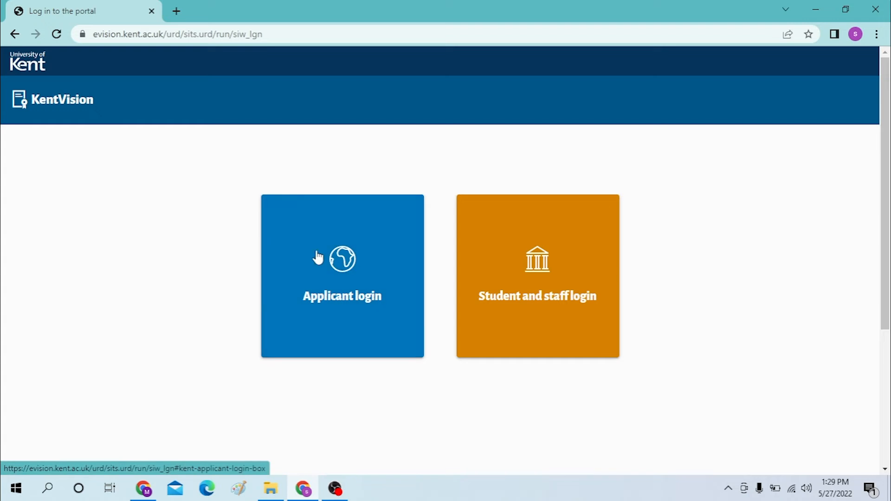
left_click(342, 275)
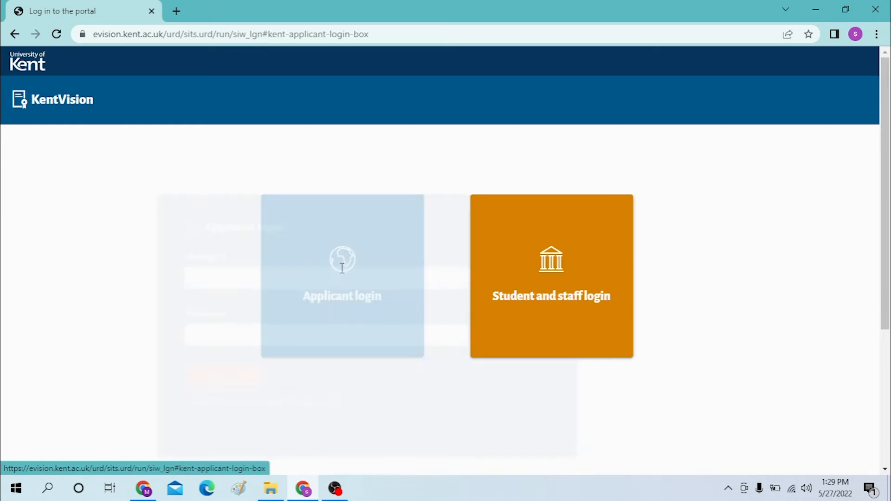
left_click(343, 277)
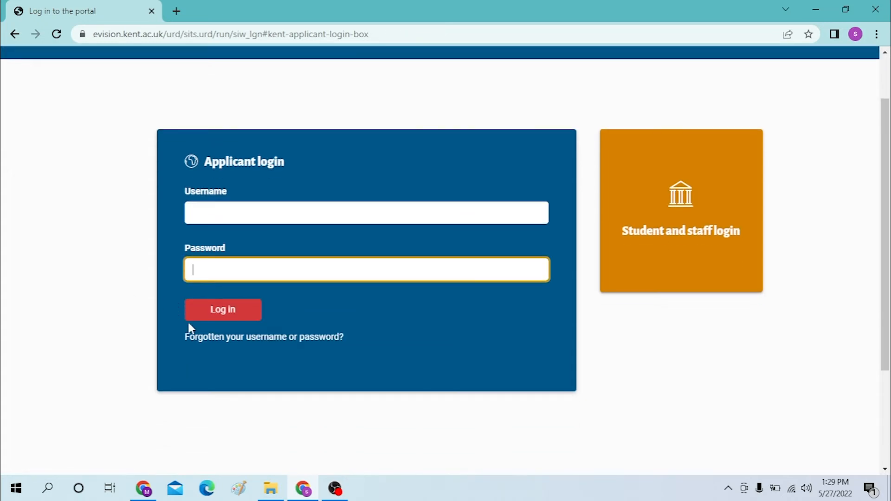
scroll("up", 3)
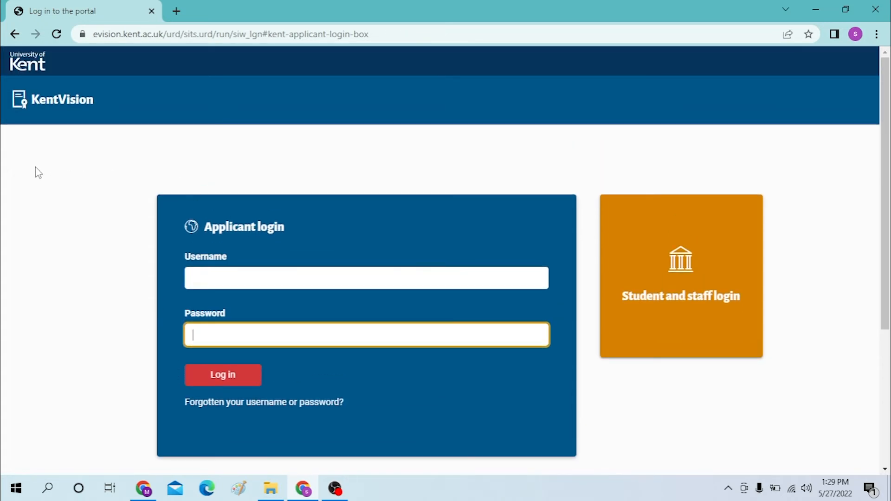
mouse_move(27, 193)
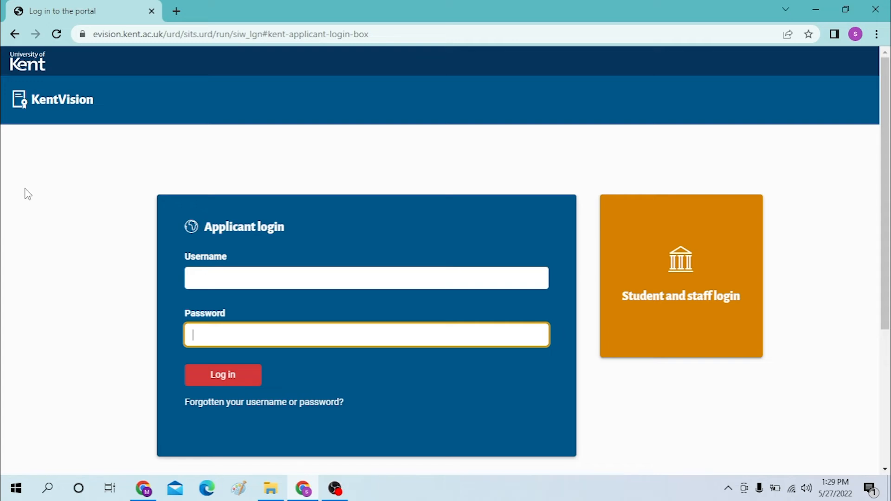
mouse_move(744, 326)
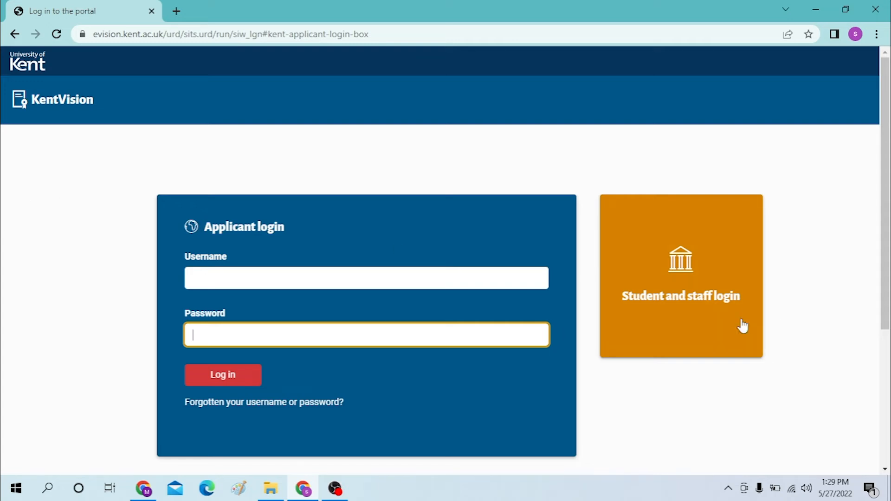
Step: Choose Student and staff login and focus the username field on the Kent Microsoft sign-in page
left_click(681, 276)
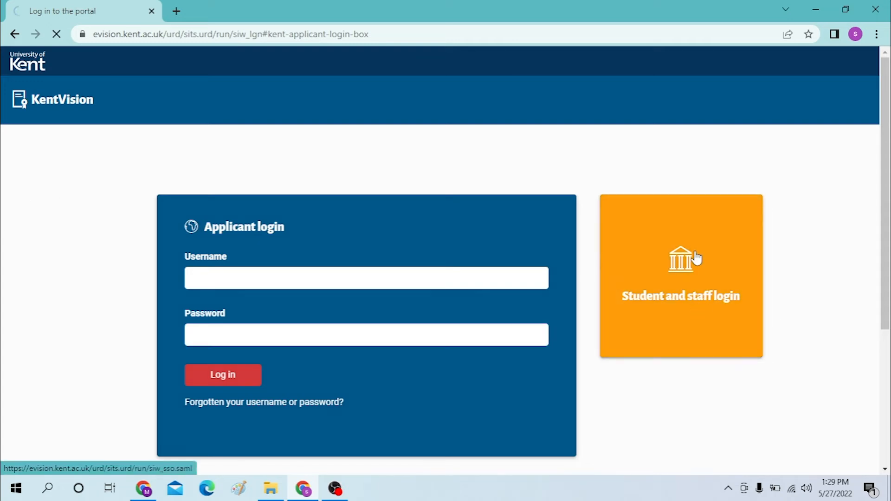
left_click(681, 275)
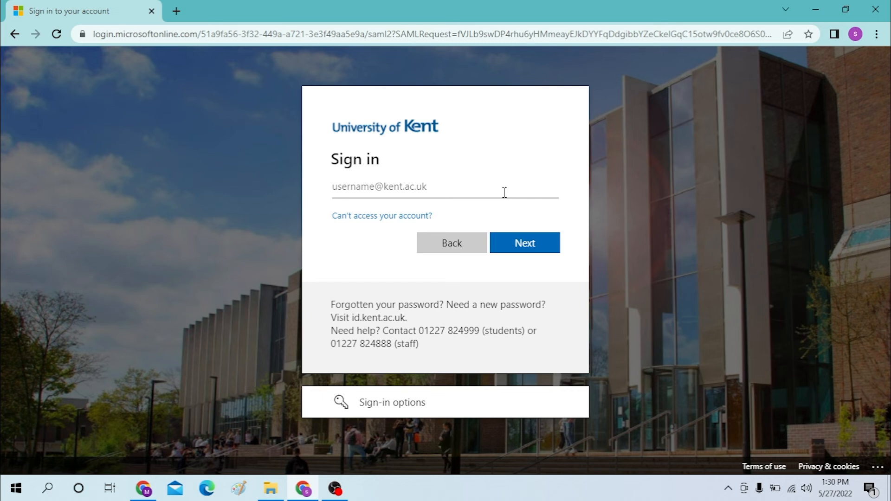
mouse_move(384, 183)
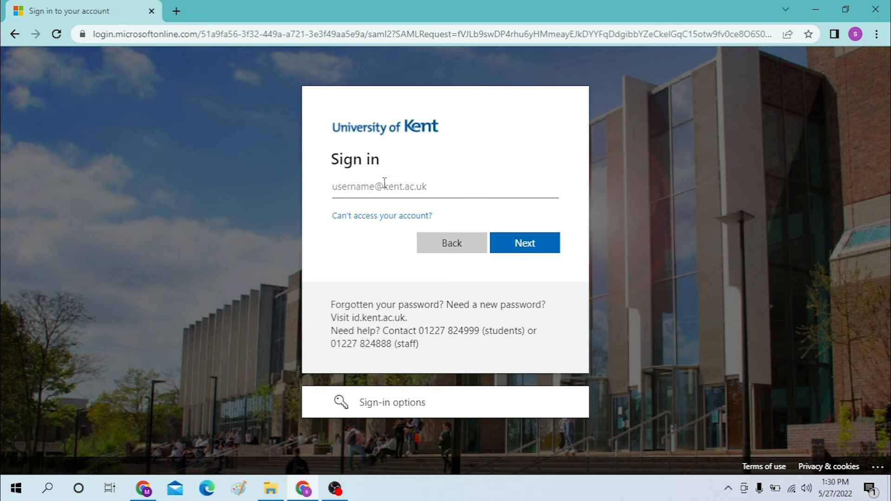
left_click(380, 186)
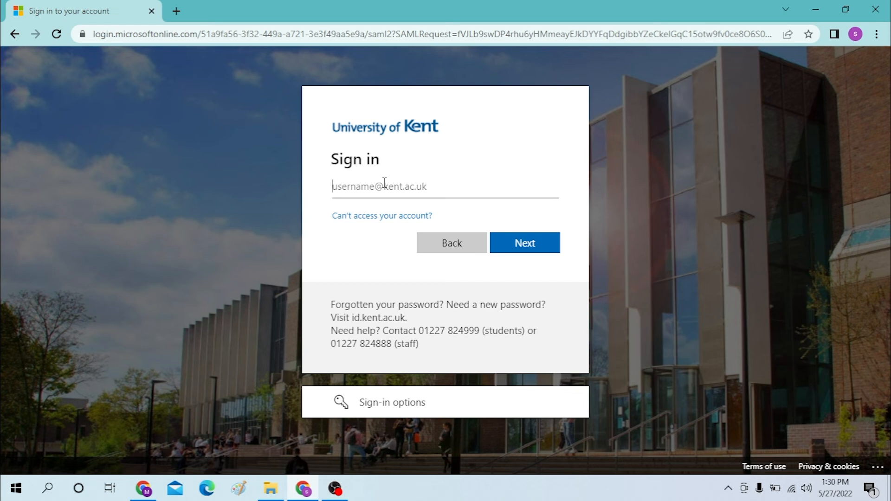
mouse_move(358, 189)
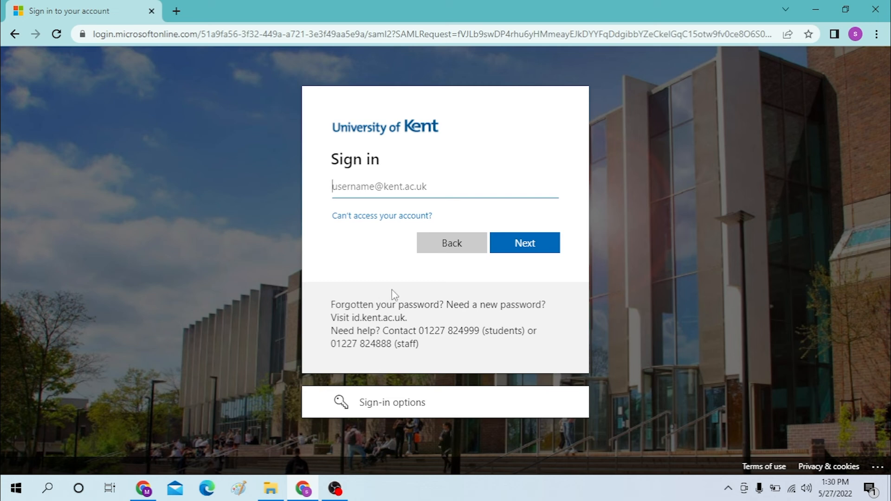
mouse_move(444, 304)
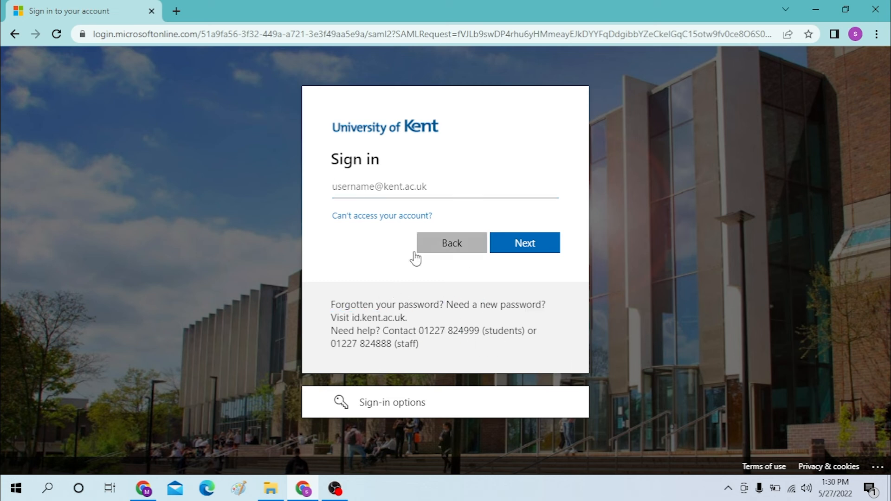
mouse_move(29, 188)
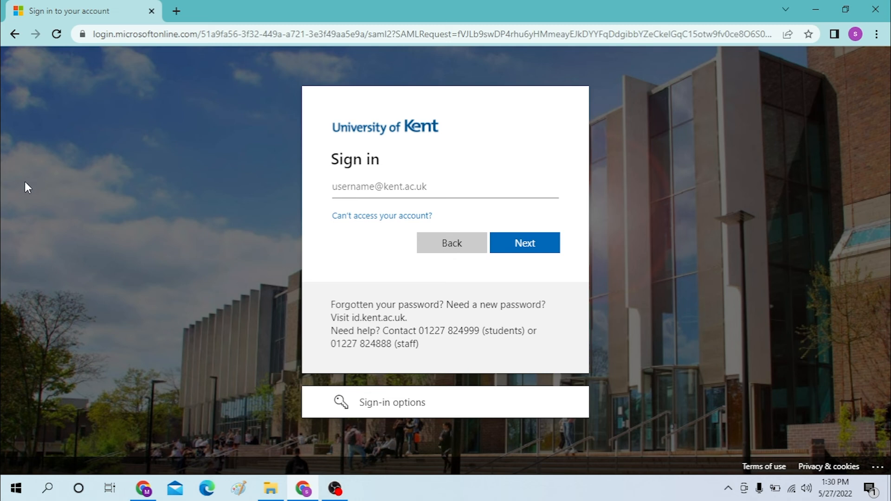